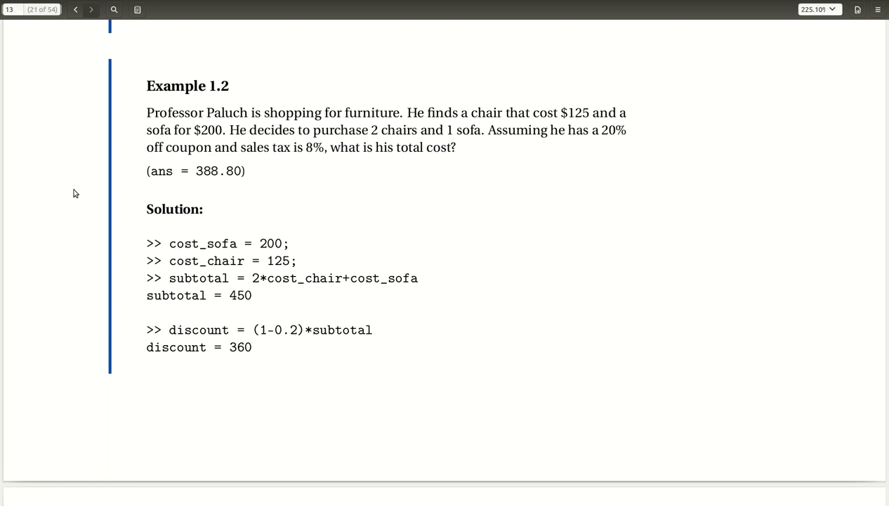
pyautogui.moveTo(106, 155)
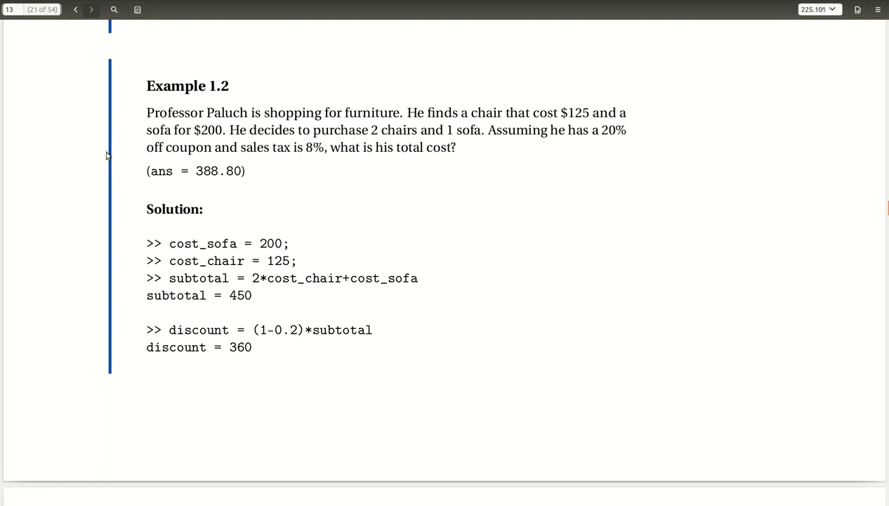
pyautogui.moveTo(222, 189)
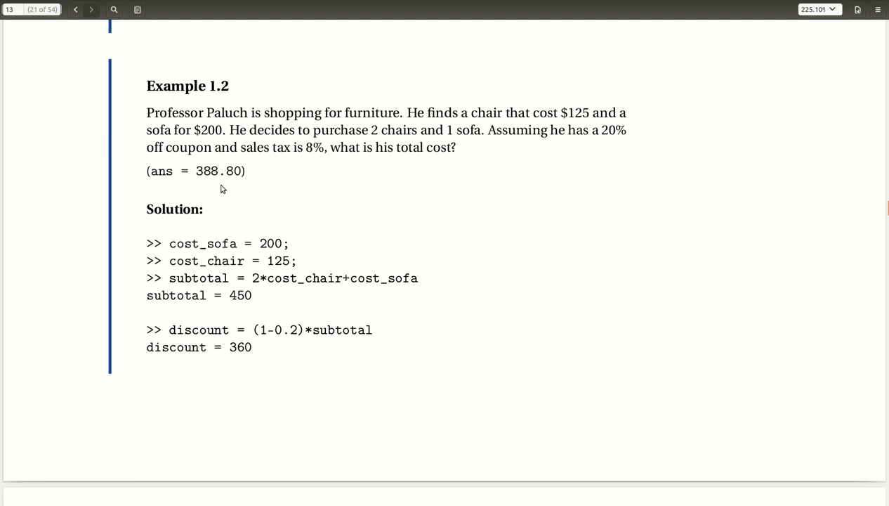
pyautogui.moveTo(616, 92)
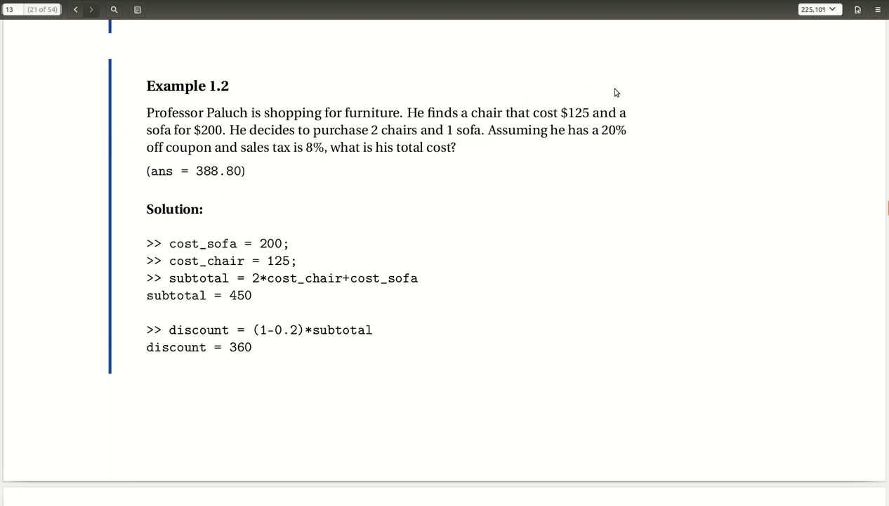
pyautogui.moveTo(732, 26)
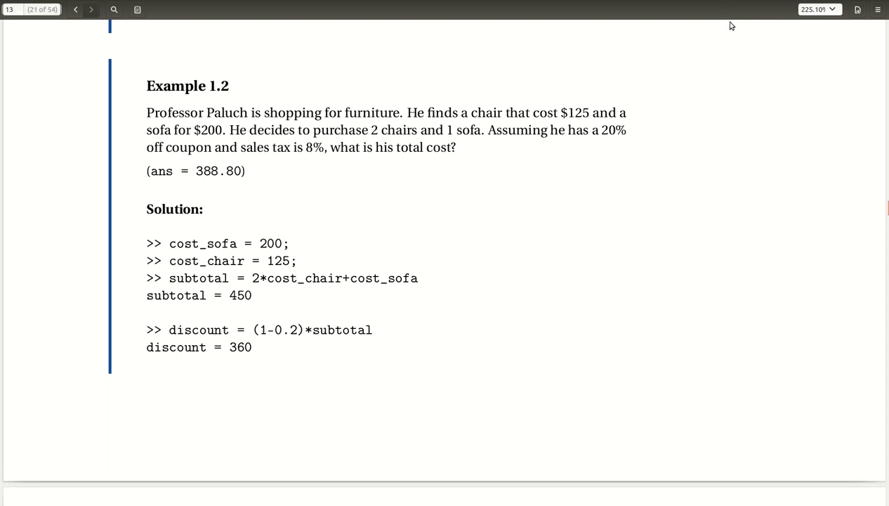
# Step: Empty the workspace with 'clear variables' and wipe the Command Window with clc
pyautogui.click(857, 9)
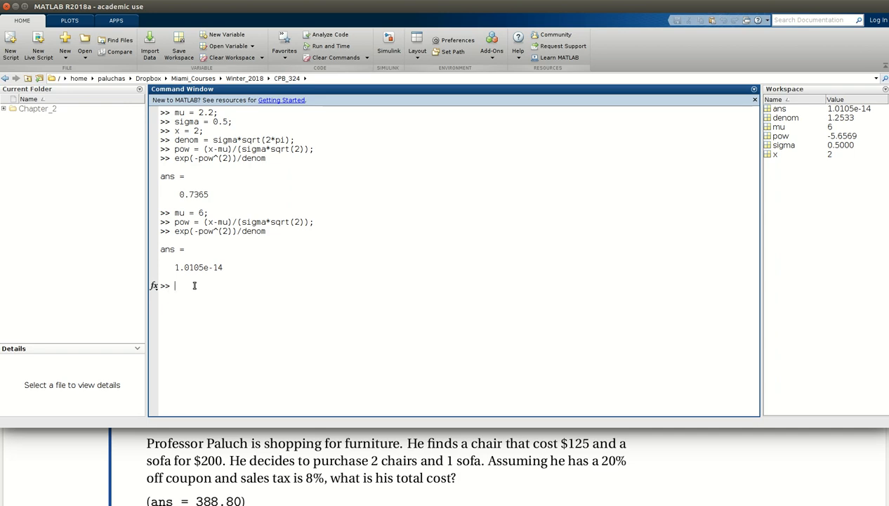
pyautogui.moveTo(194, 289)
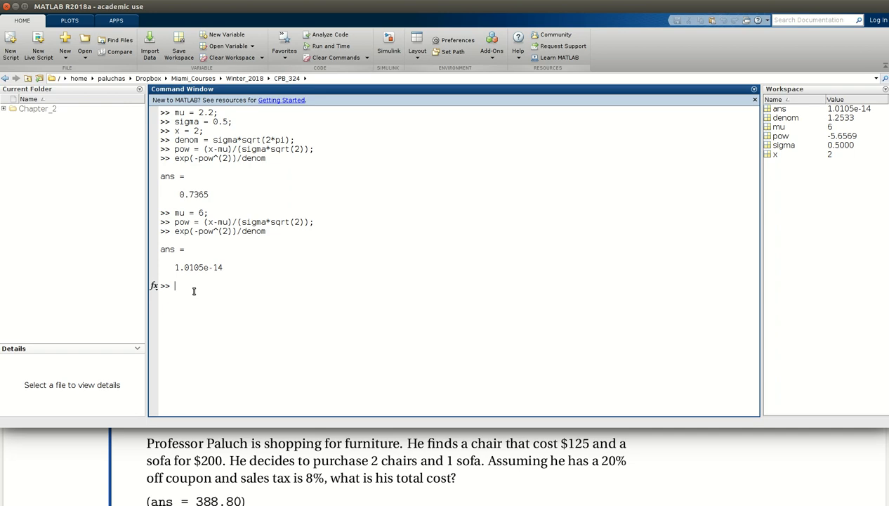
pyautogui.moveTo(191, 295)
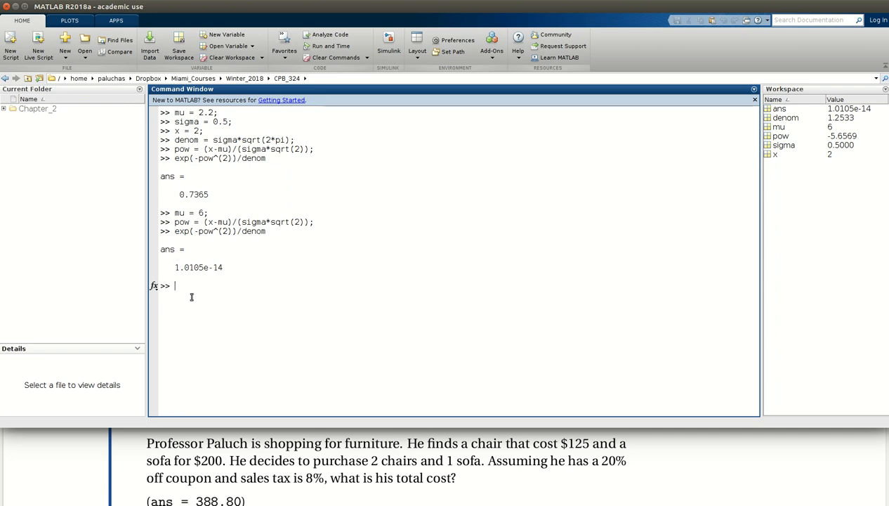
pyautogui.moveTo(736, 142)
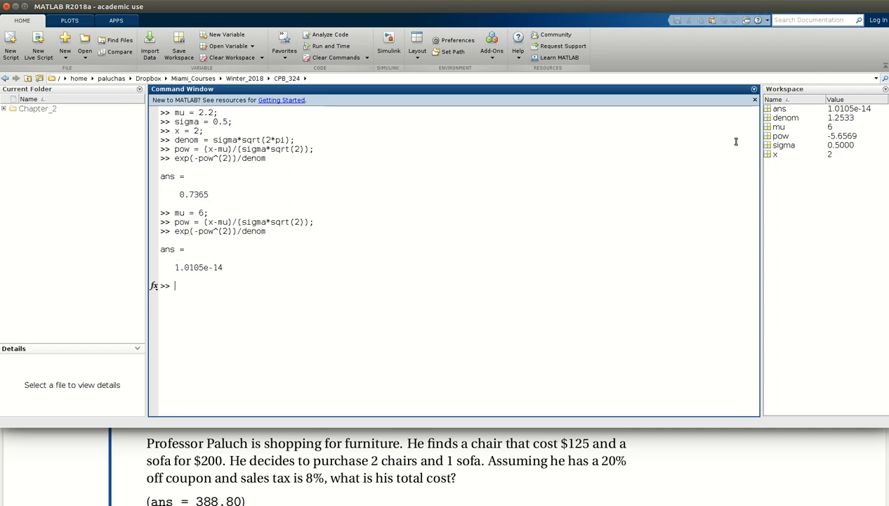
pyautogui.moveTo(779, 164)
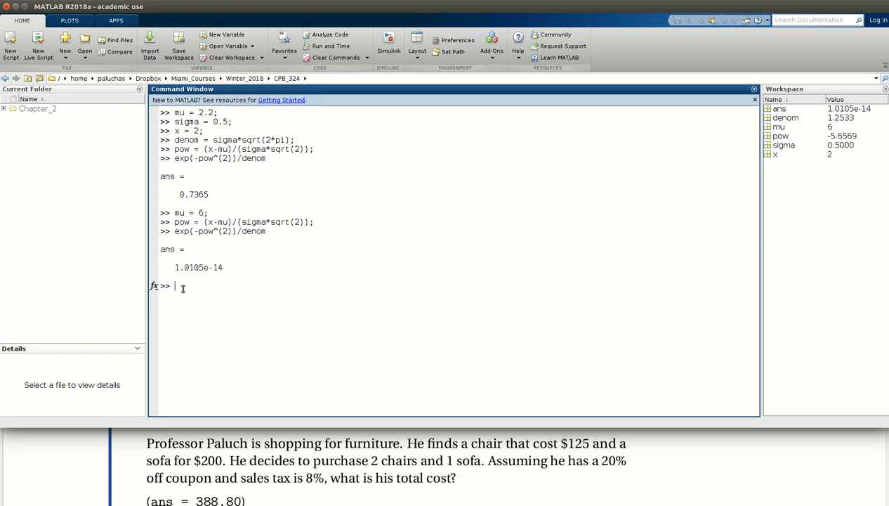
pyautogui.write('clear ve')
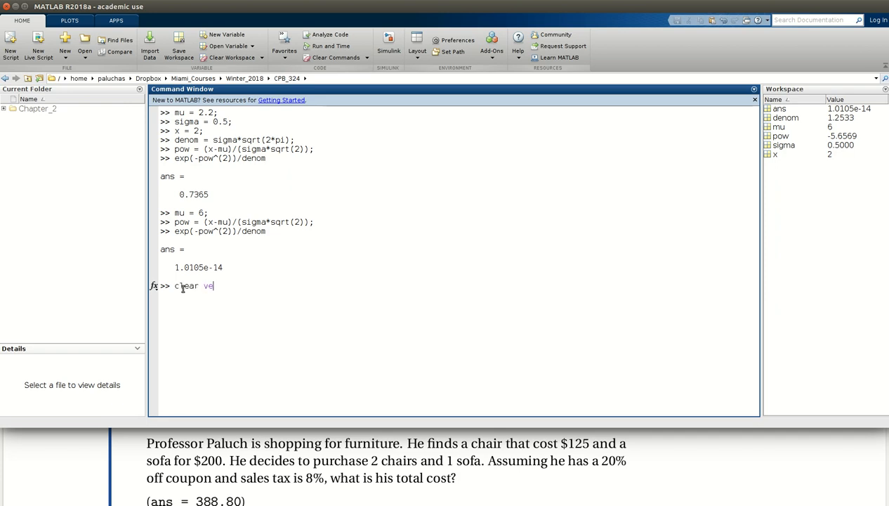
pyautogui.press('Return')
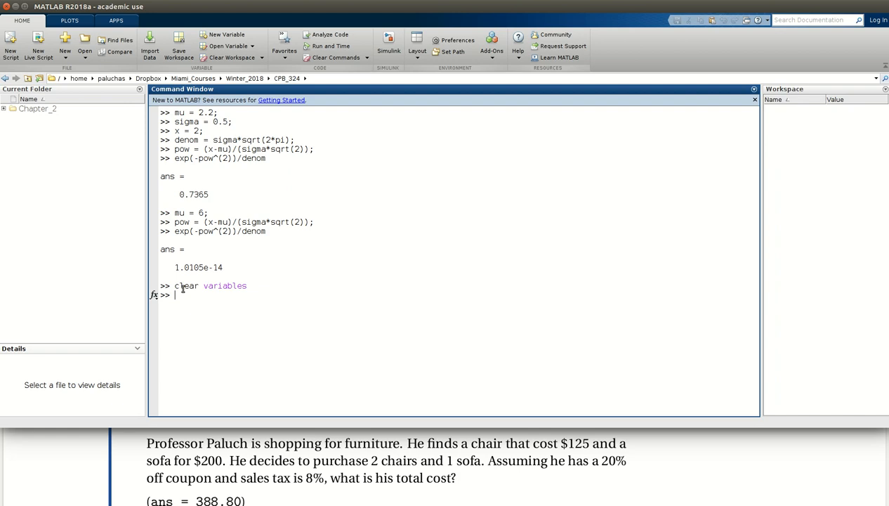
pyautogui.write('clc')
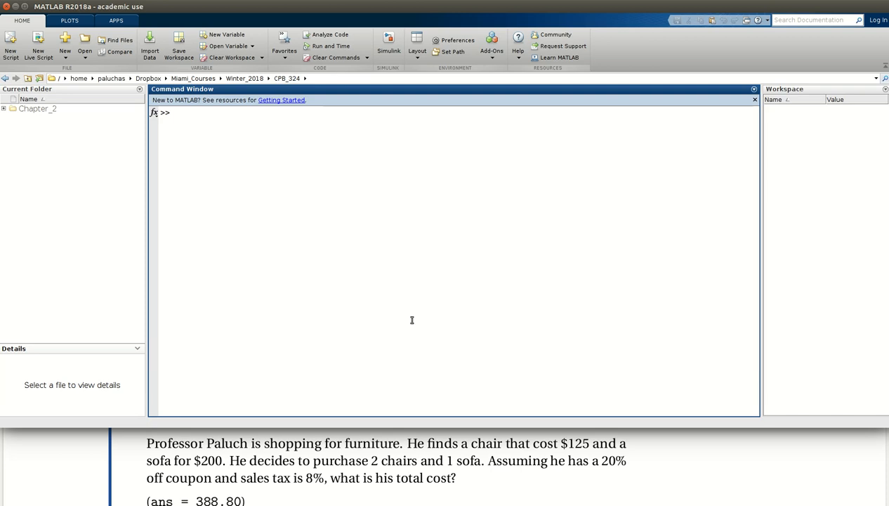
# Step: Store the chair price with chair_cost = 125;
pyautogui.write('chair_c')
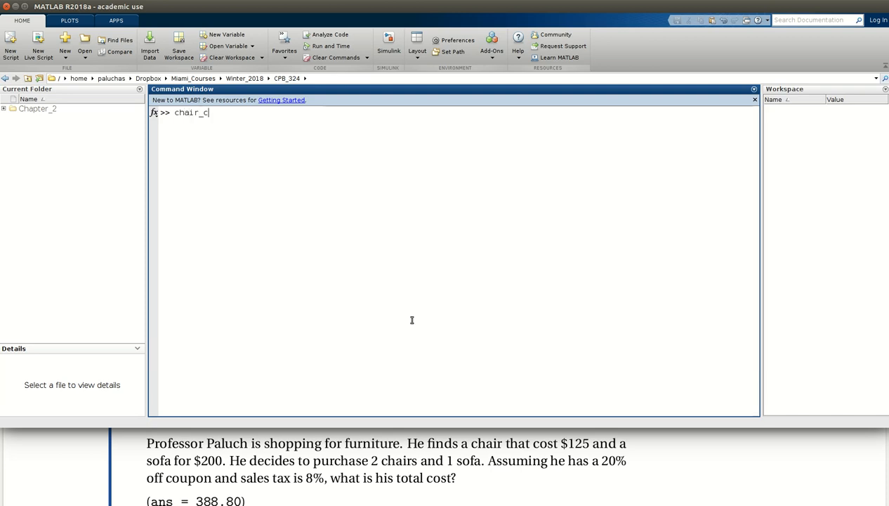
pyautogui.write('ost =')
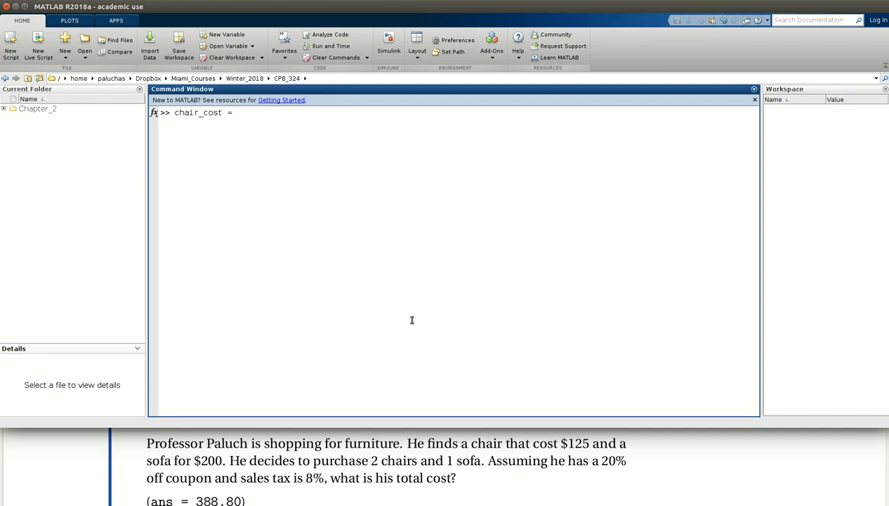
pyautogui.write('125;')
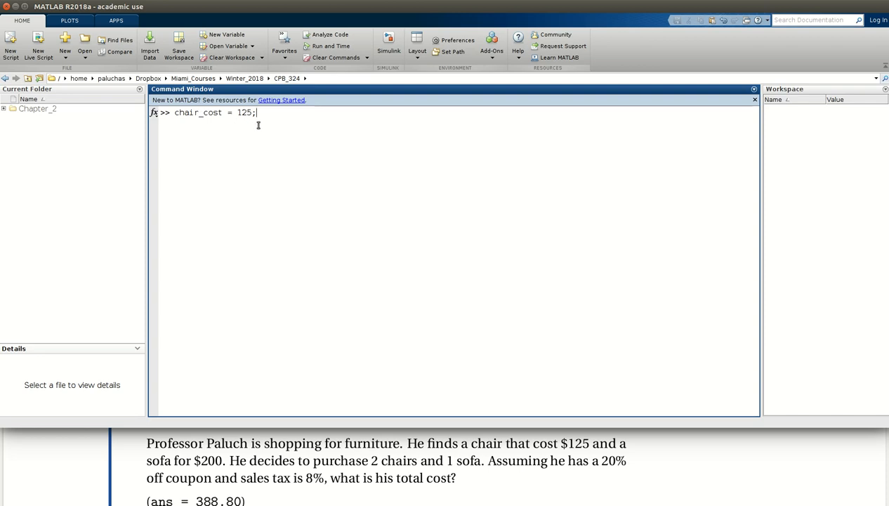
pyautogui.press('Return')
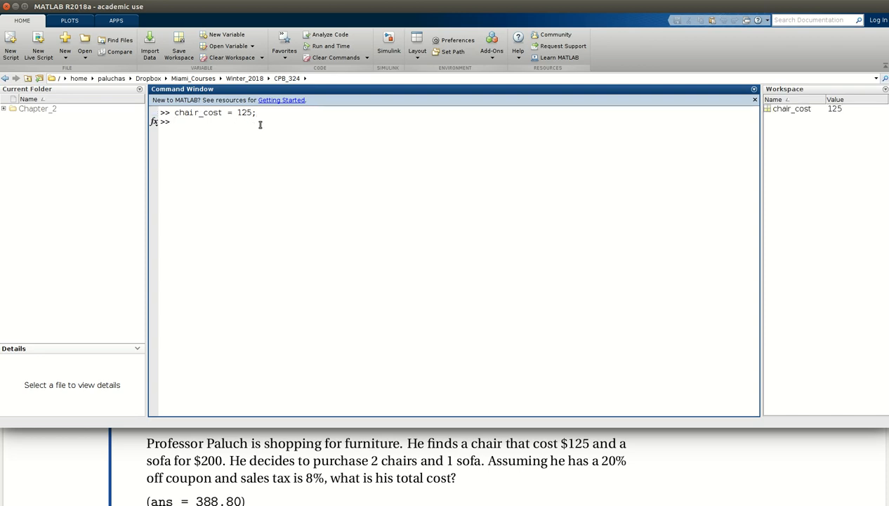
# Step: Store the sofa price with sofa_cost = 200;
pyautogui.write('sofa')
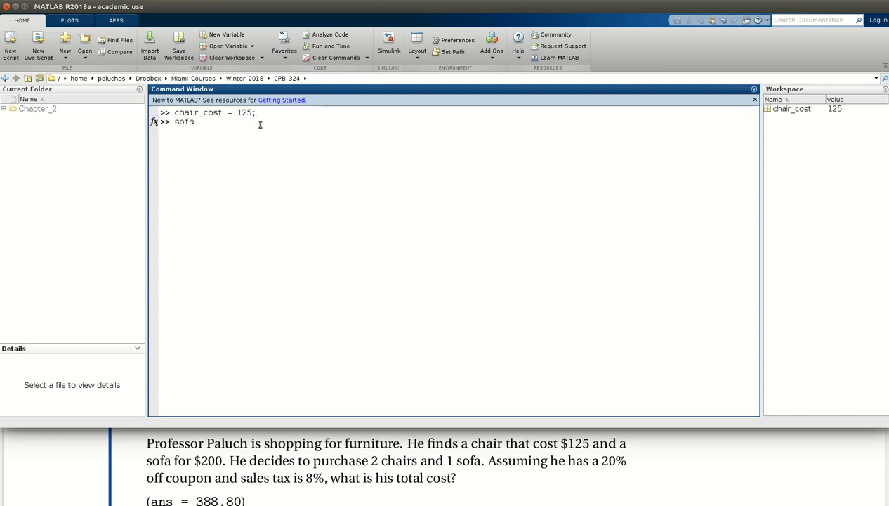
pyautogui.write('_cost')
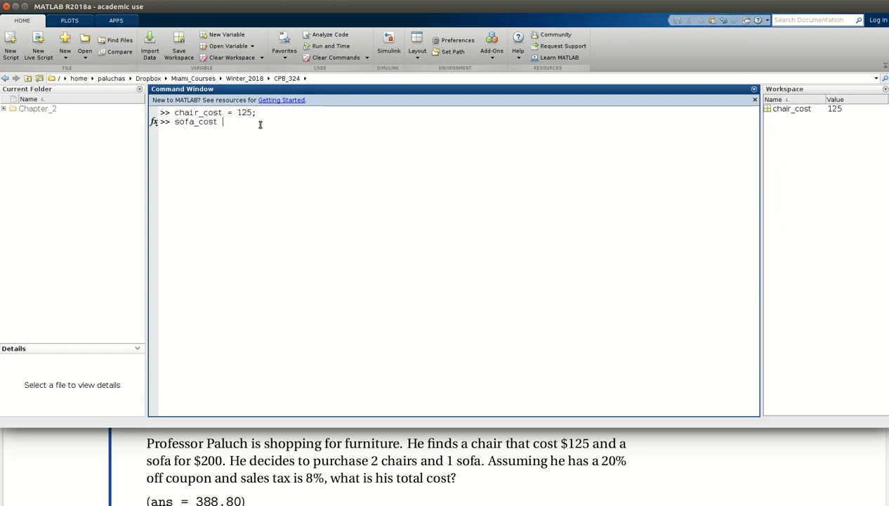
pyautogui.write('= 20')
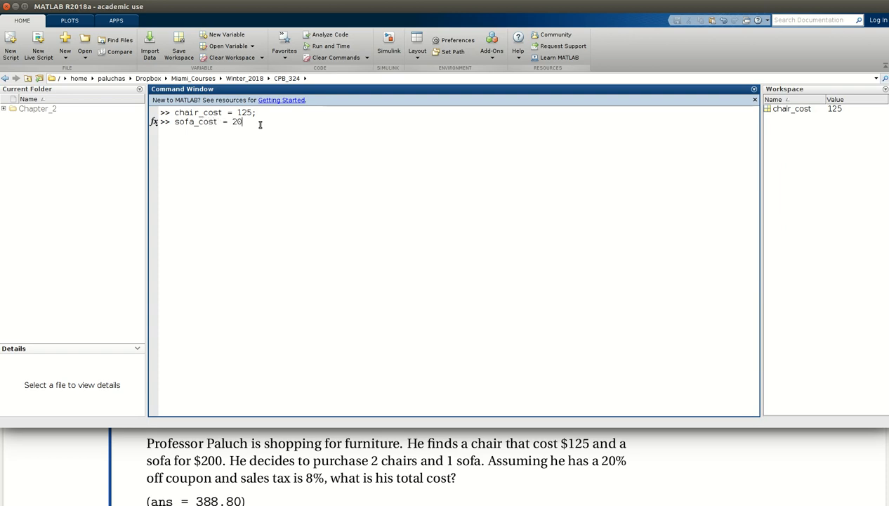
pyautogui.write('0;')
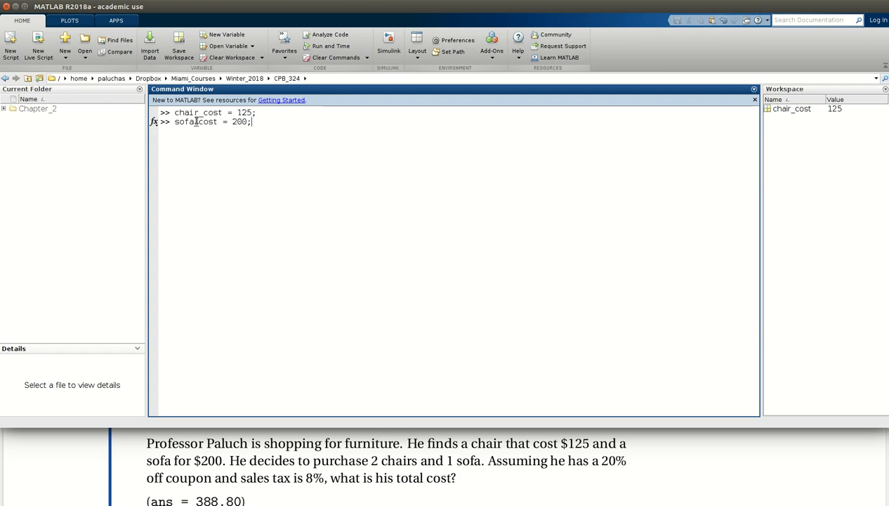
pyautogui.press('Return')
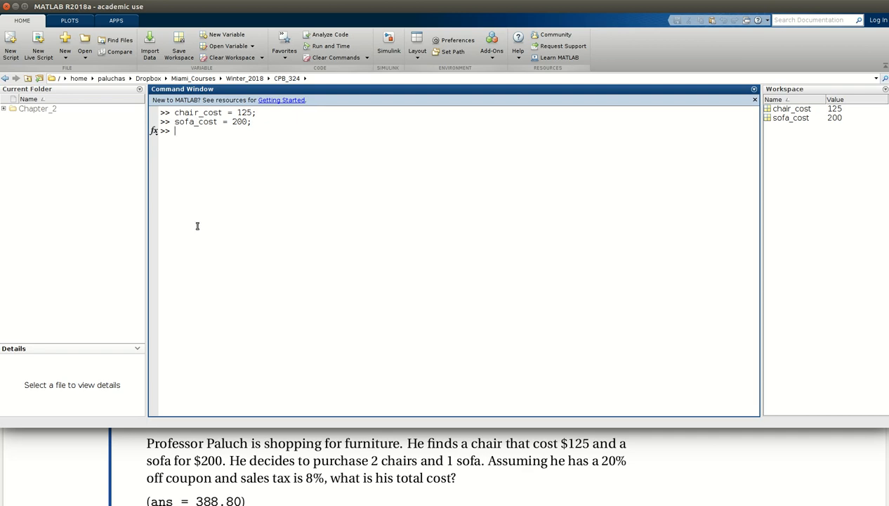
pyautogui.moveTo(195, 178)
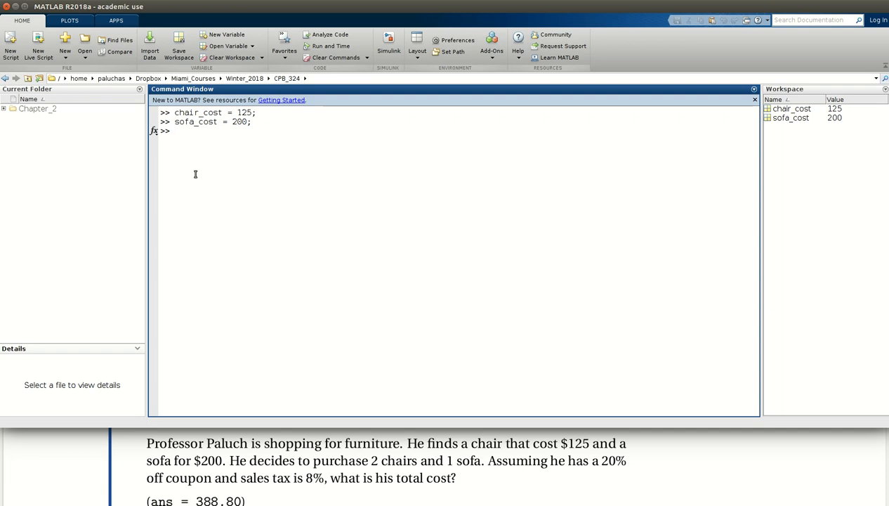
# Step: Define the rate variables coupon_rate = 0.2 and tax_rate = 0.08
pyautogui.write('coupoon')
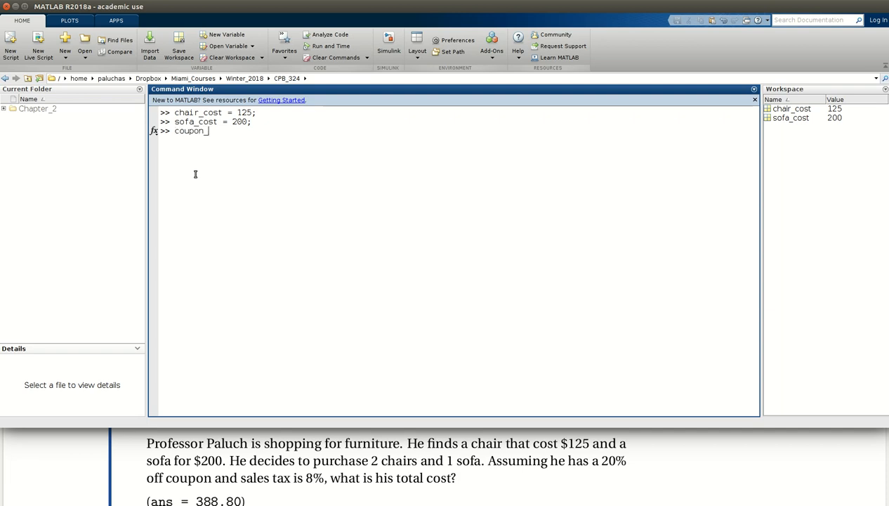
pyautogui.write('_rate =')
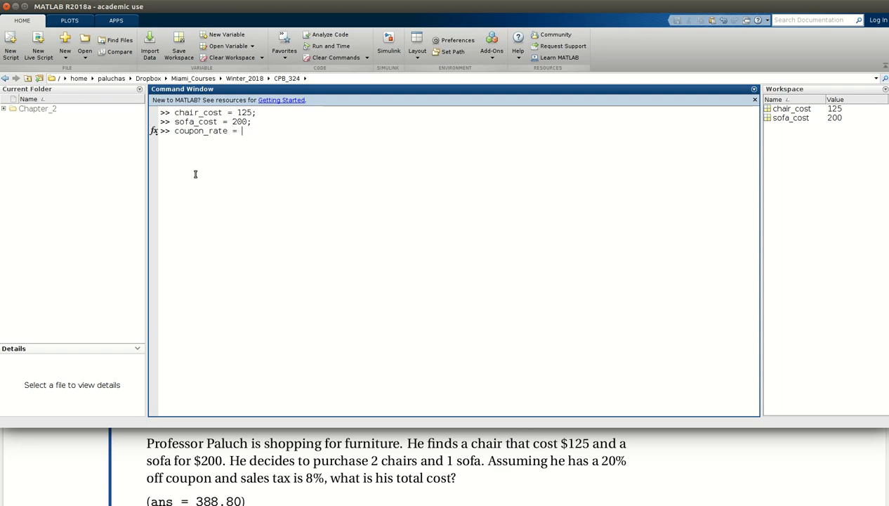
pyautogui.write('0.2;')
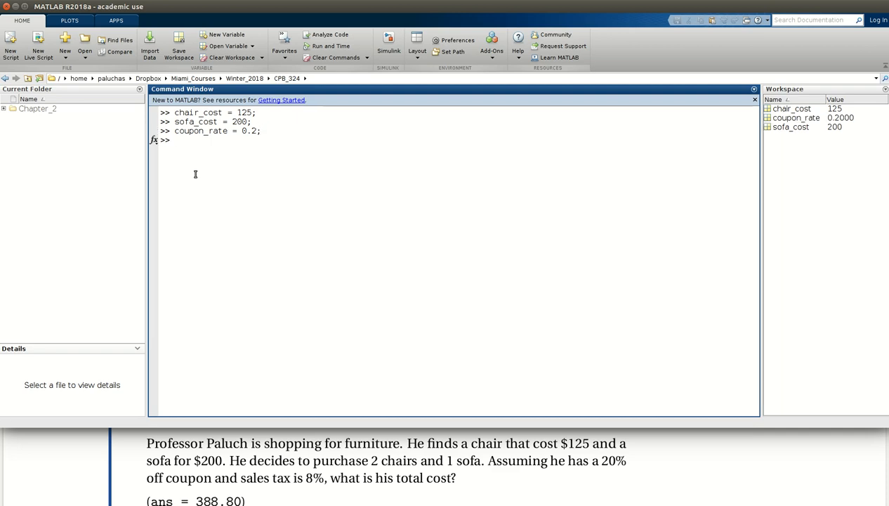
pyautogui.write('tax_rate =')
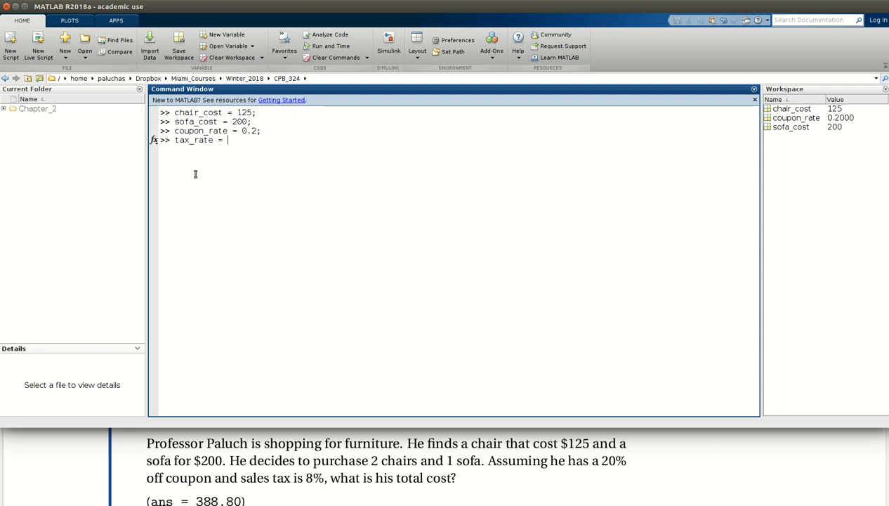
pyautogui.write('0')
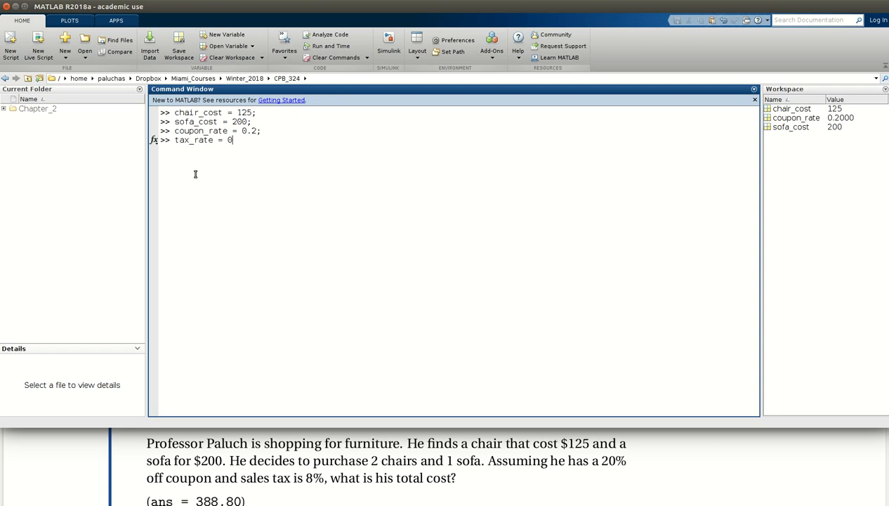
pyautogui.write('.08;')
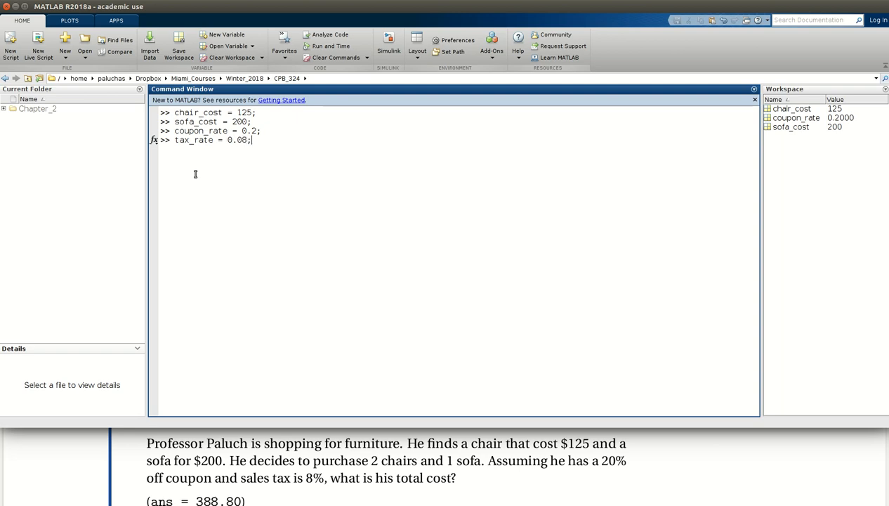
pyautogui.press('Return')
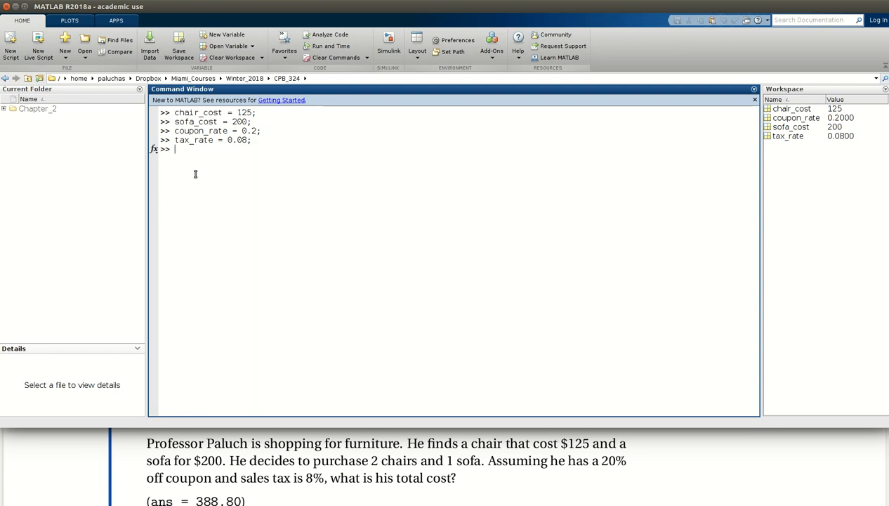
# Step: Compute subtotal_1 = 2*chair_cost + sofa_cost, giving 450
pyautogui.write('subtotal')
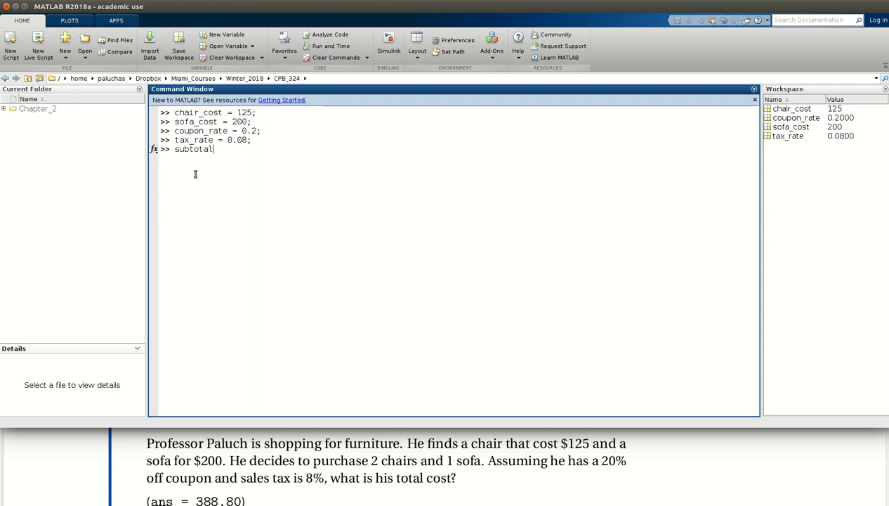
pyautogui.write('_1 =')
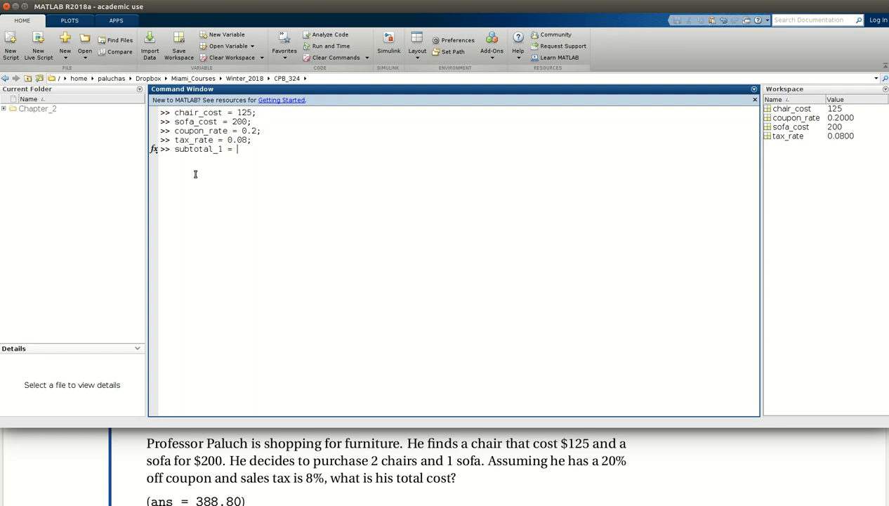
pyautogui.write('2')
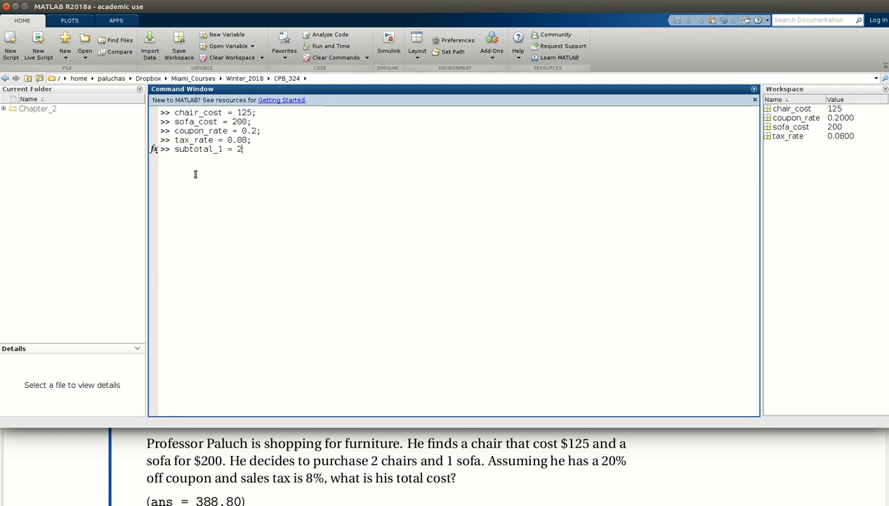
pyautogui.write('*chair')
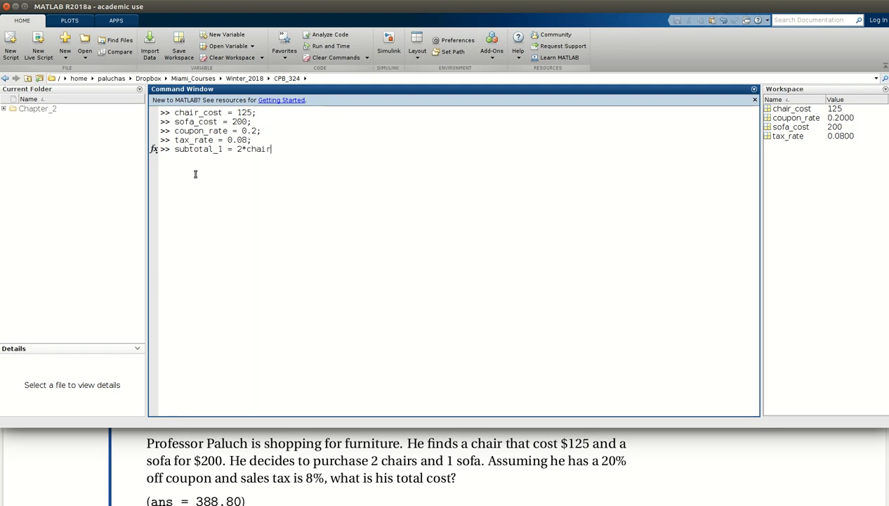
pyautogui.write('_cost +')
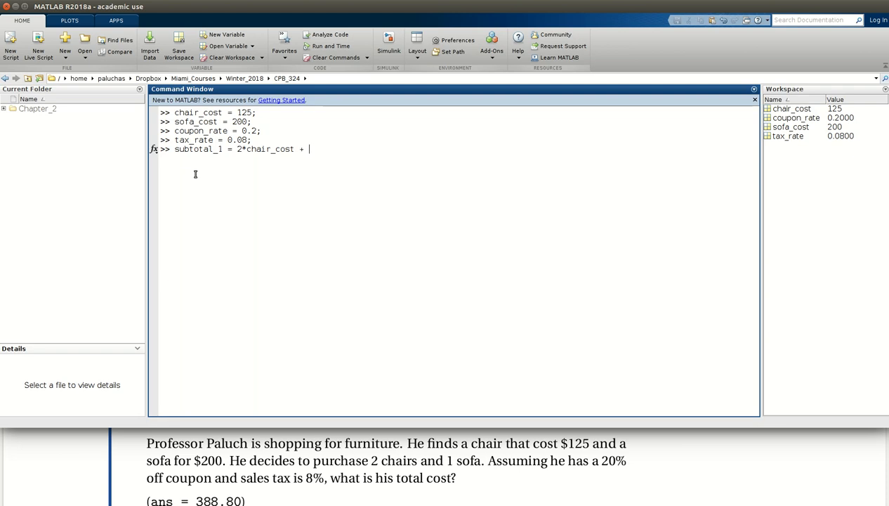
pyautogui.write('sofa_')
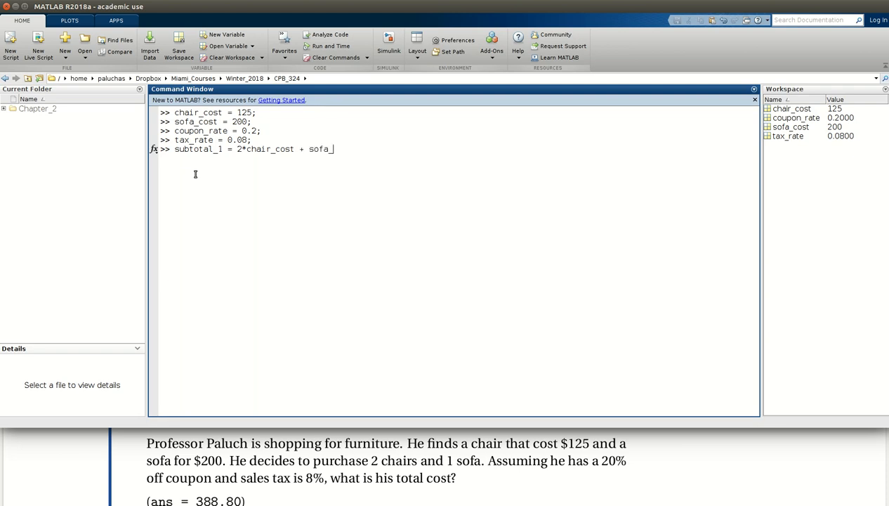
pyautogui.write('cost')
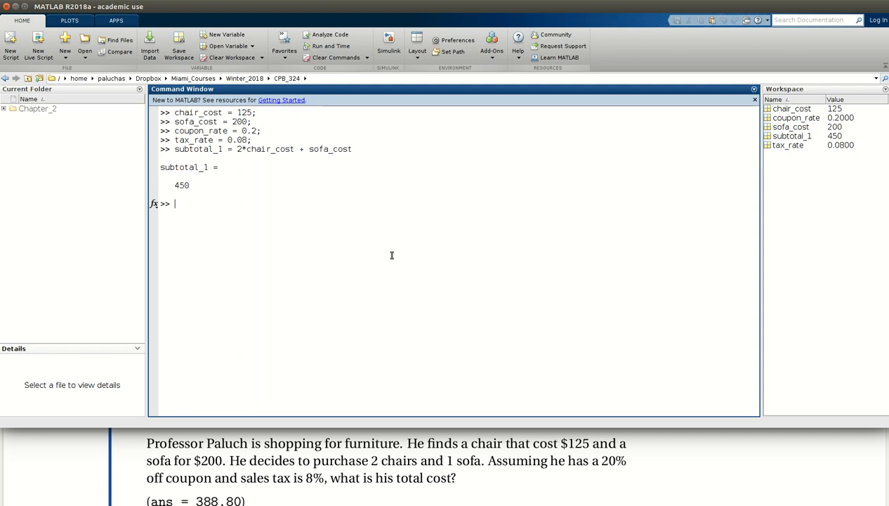
# Step: Compute subtotal_2 = subtotal_1 - coupon_rate*subtotal_1, giving 360
pyautogui.write('subtotal_2 = 450')
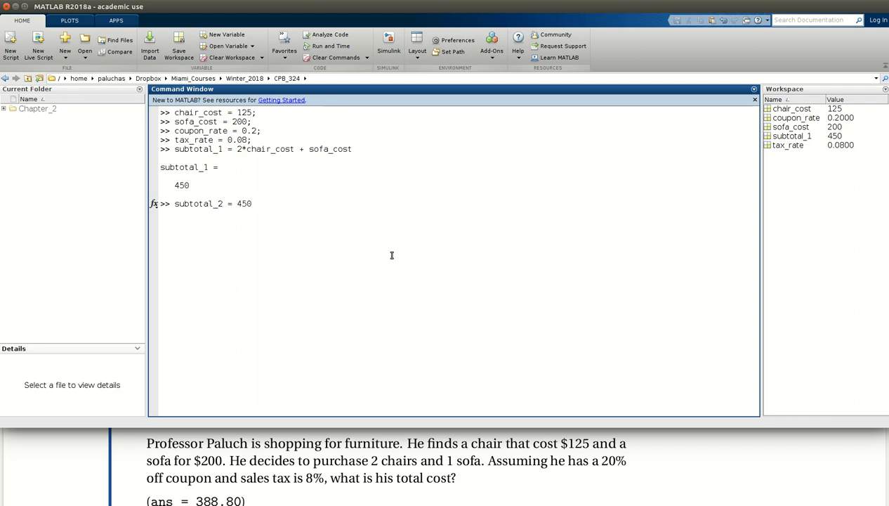
pyautogui.write('si')
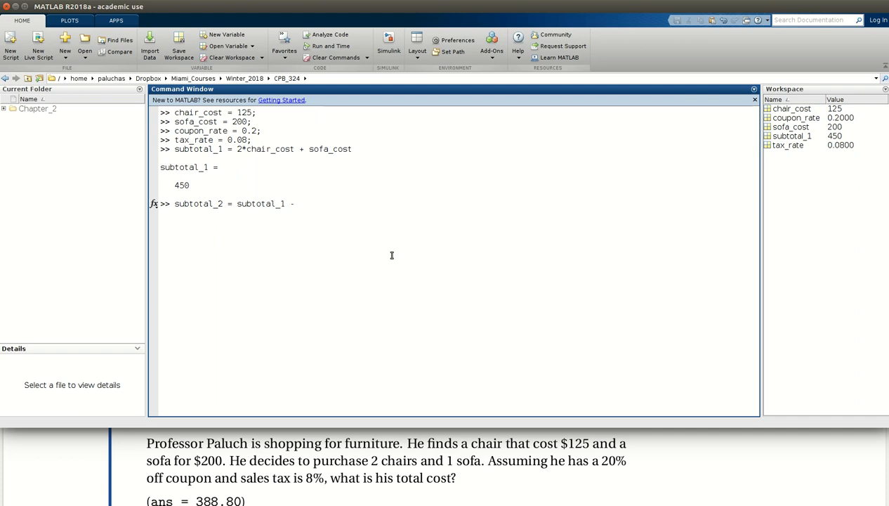
pyautogui.write('coupon_rat')
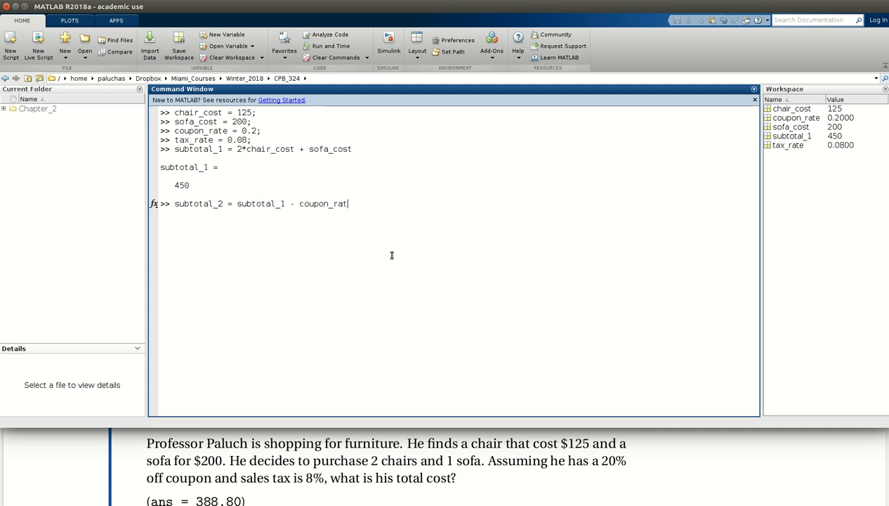
pyautogui.write('*')
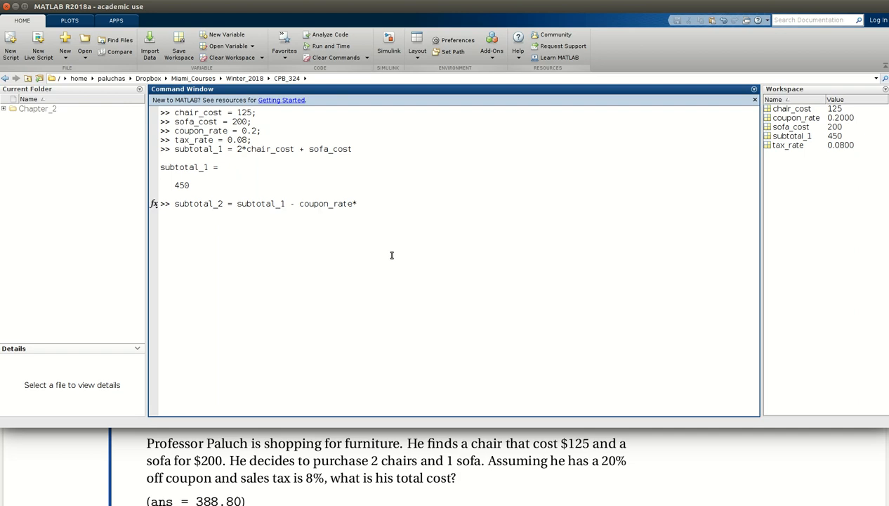
pyautogui.write('subutotal')
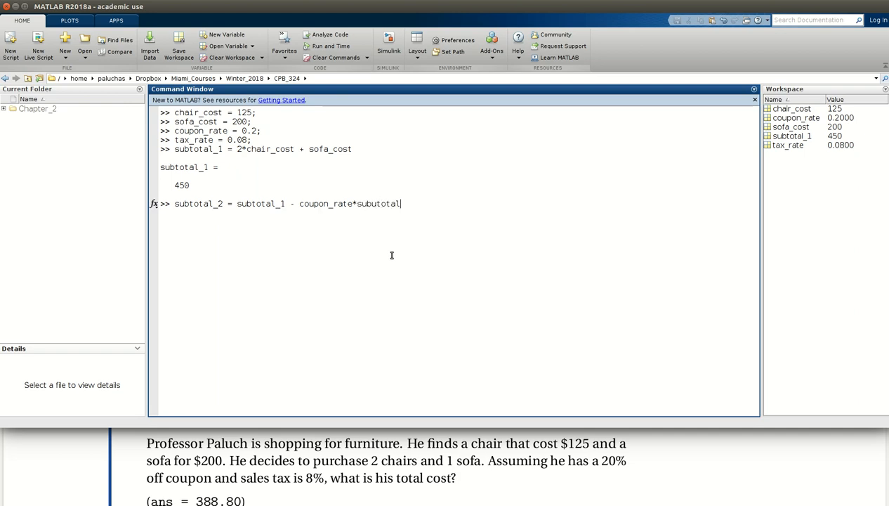
pyautogui.write('_1')
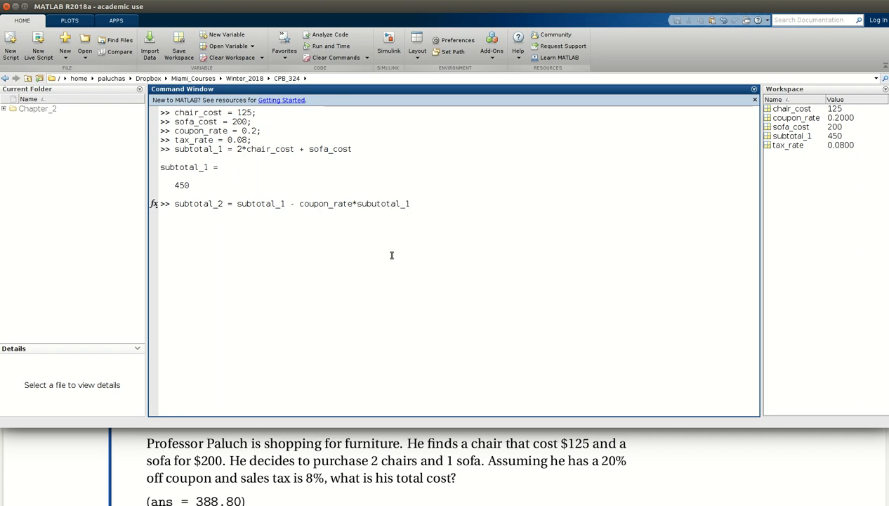
pyautogui.moveTo(404, 199)
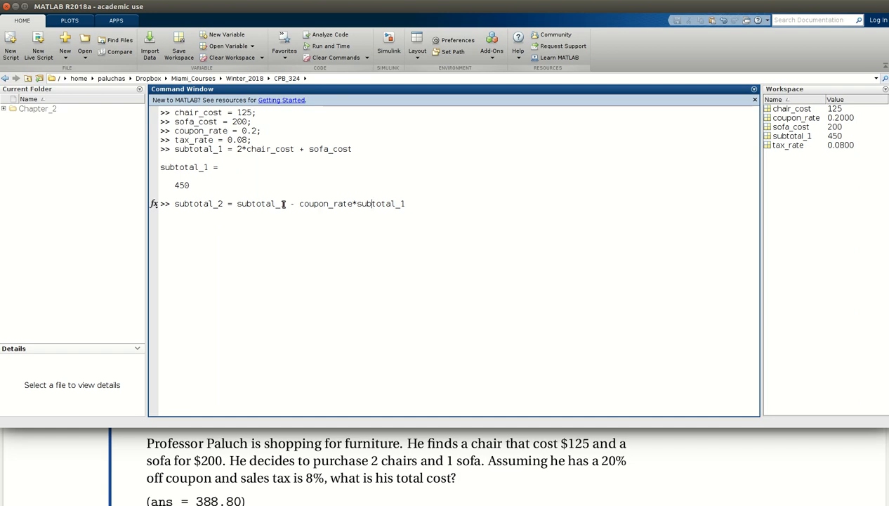
pyautogui.moveTo(407, 204)
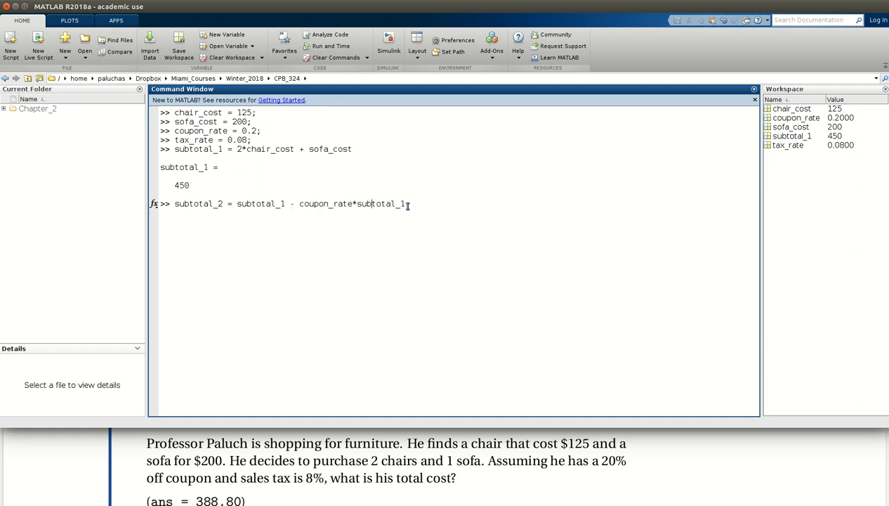
pyautogui.press('Return')
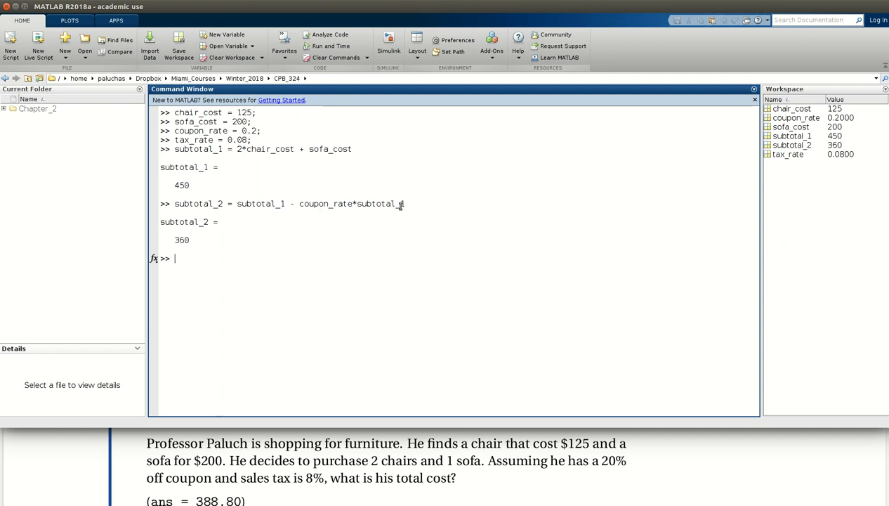
# Step: Enter final_cost = subtotal_2 + tax_rate*subtotal_2 to get 388.8
pyautogui.write('final_c')
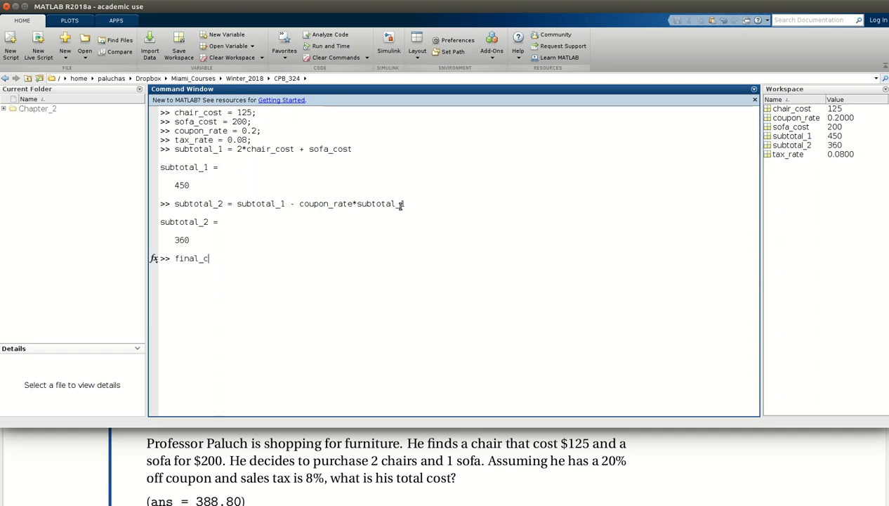
pyautogui.write('ost =')
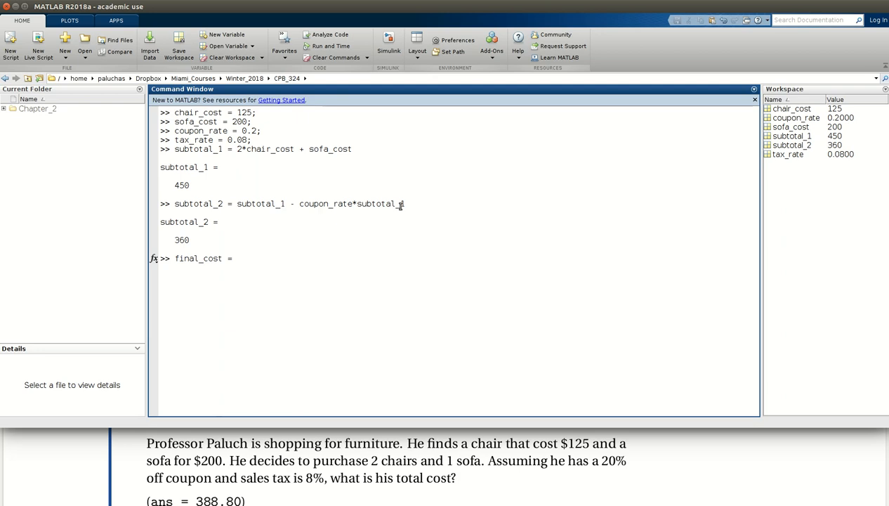
pyautogui.write('subtot')
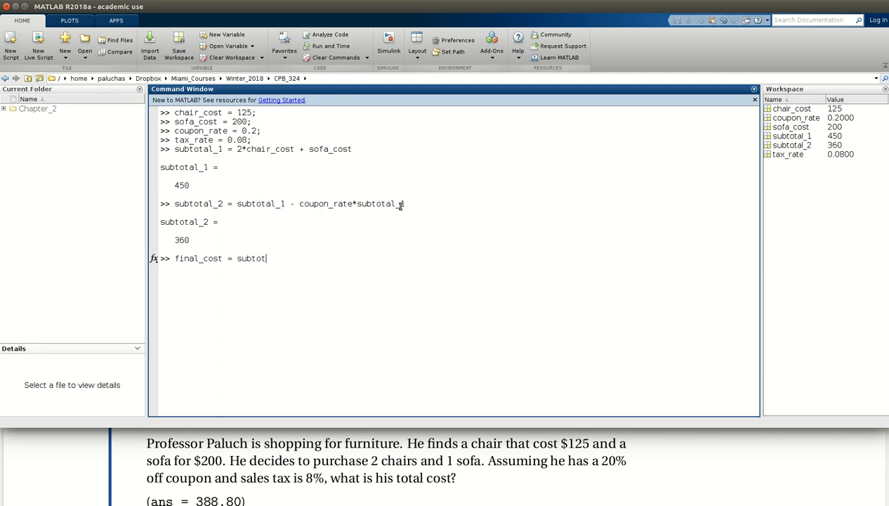
pyautogui.write('al_2')
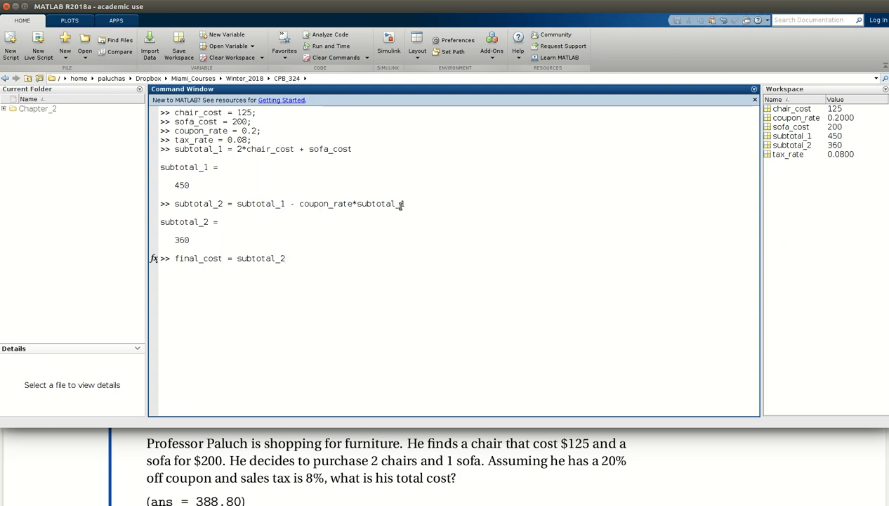
pyautogui.write('+')
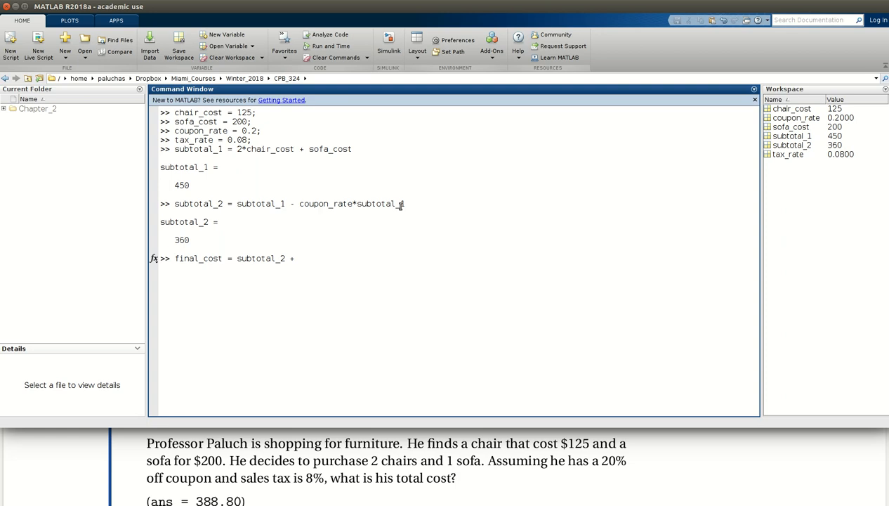
pyautogui.write('ta')
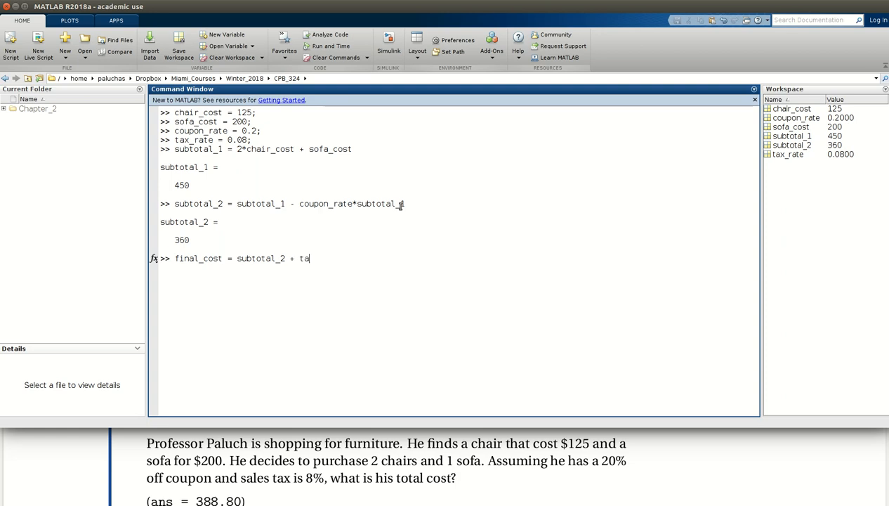
pyautogui.write('x_rate')
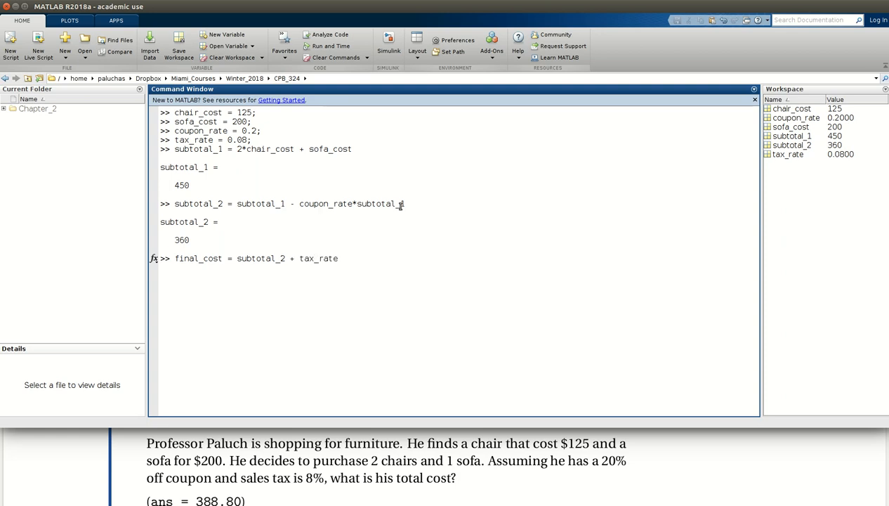
pyautogui.write('*bub')
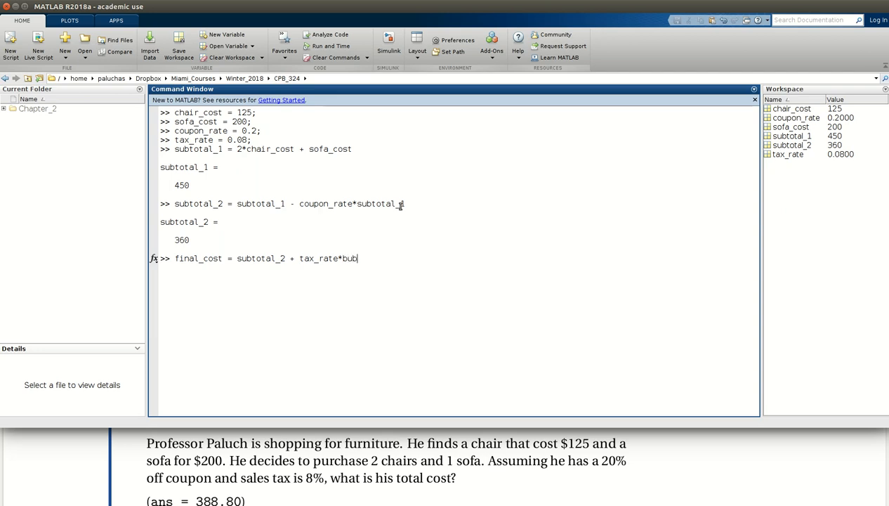
pyautogui.write('subtotal')
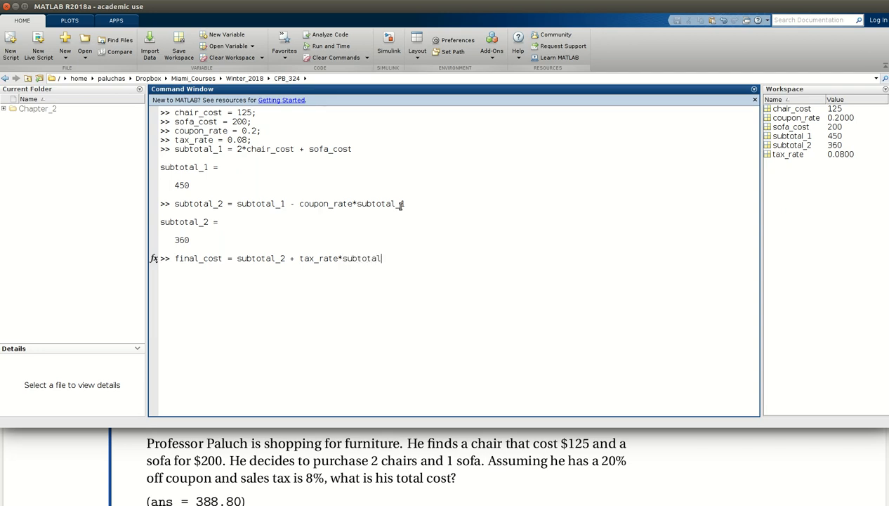
pyautogui.write('_2')
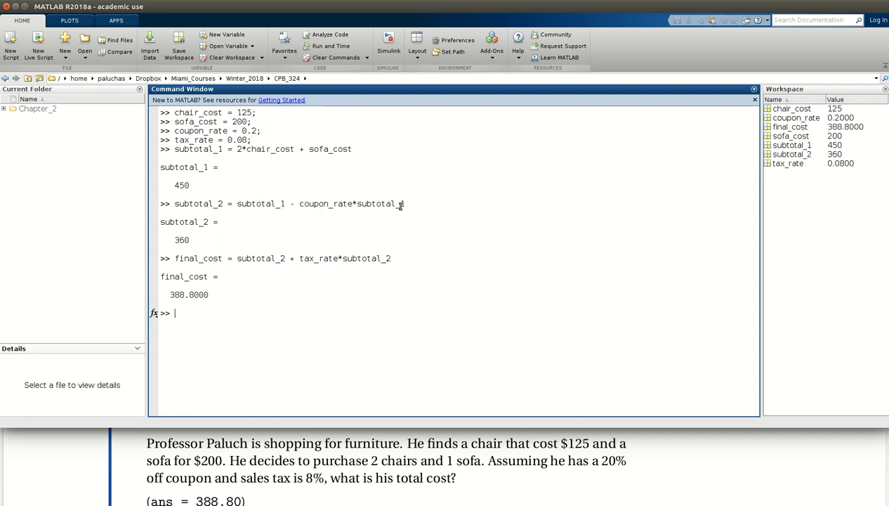
pyautogui.moveTo(435, 349)
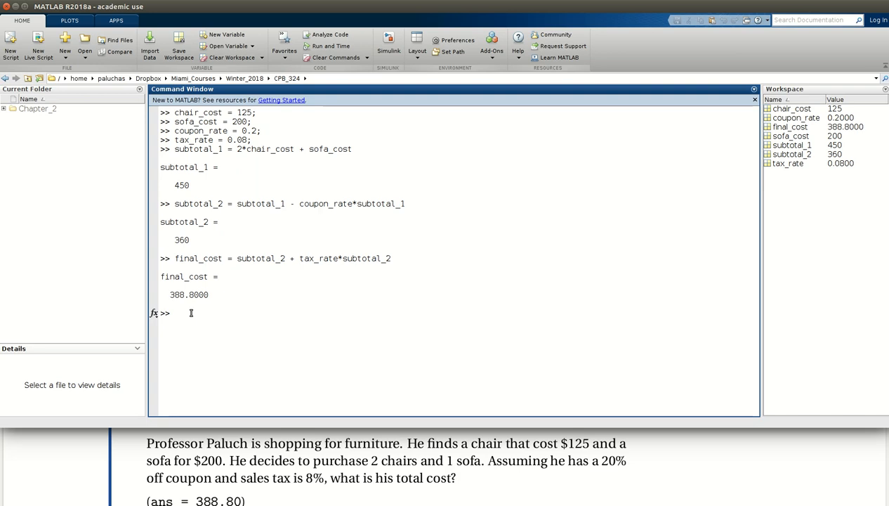
# Step: Assign fin = 388.9876 and highlight the decimal digits in its output
pyautogui.write('fin')
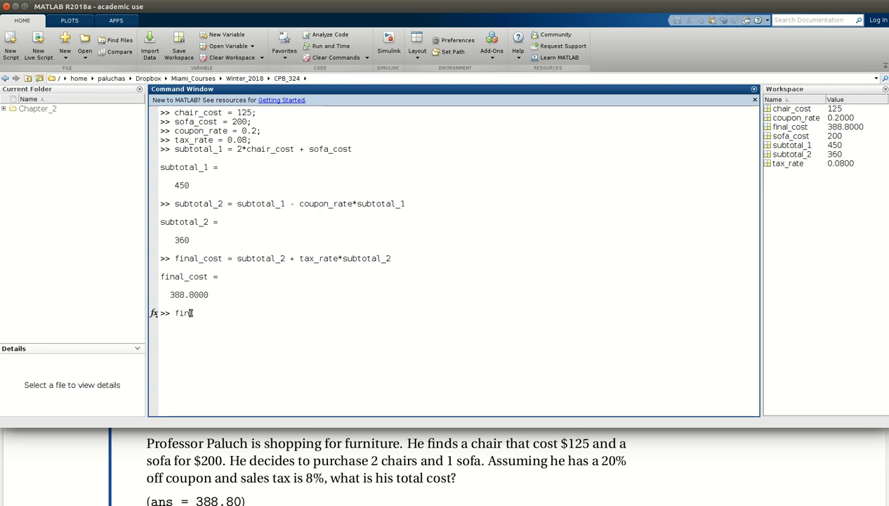
pyautogui.write('=')
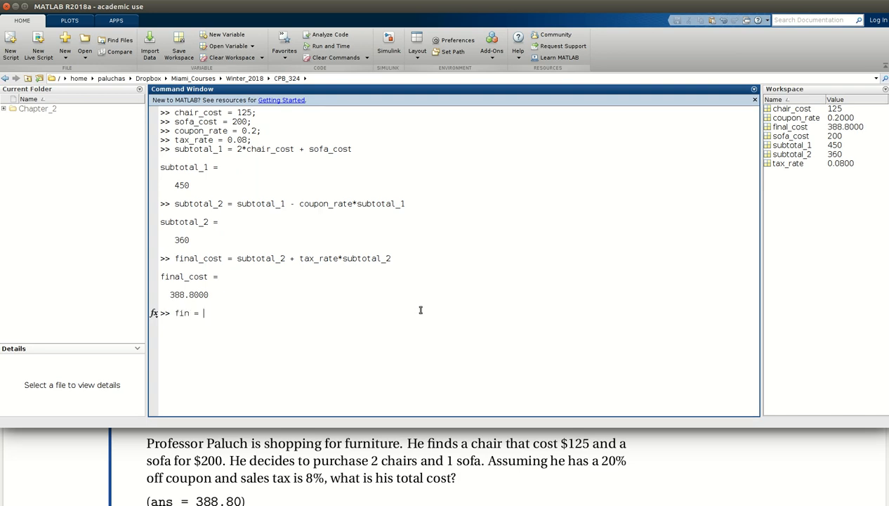
pyautogui.write('388.')
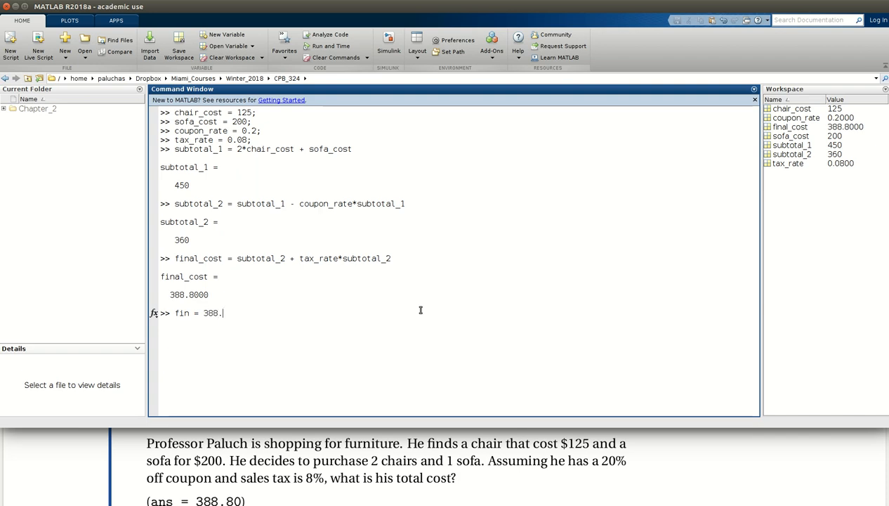
pyautogui.write('987')
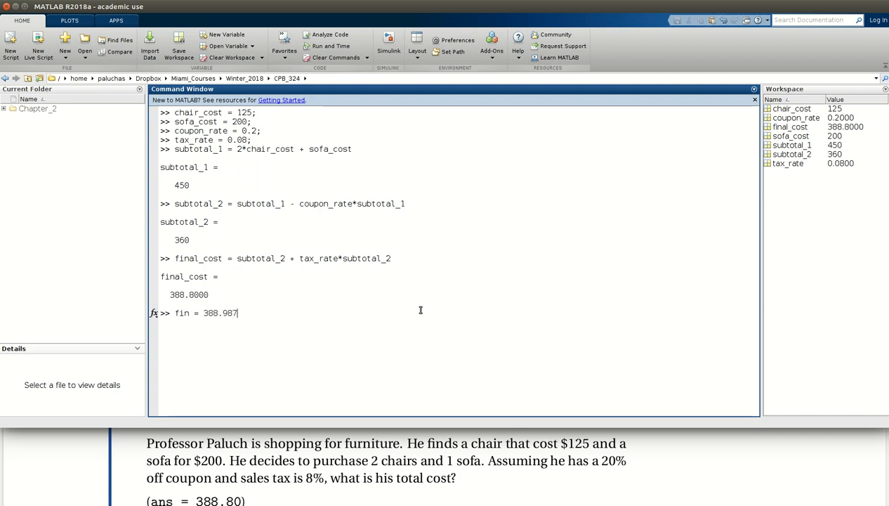
pyautogui.write('6')
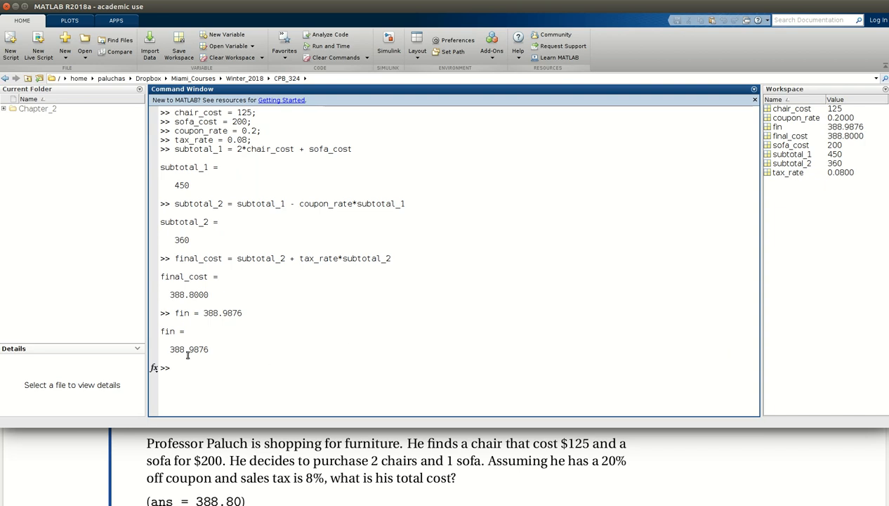
pyautogui.doubleClick(190, 350)
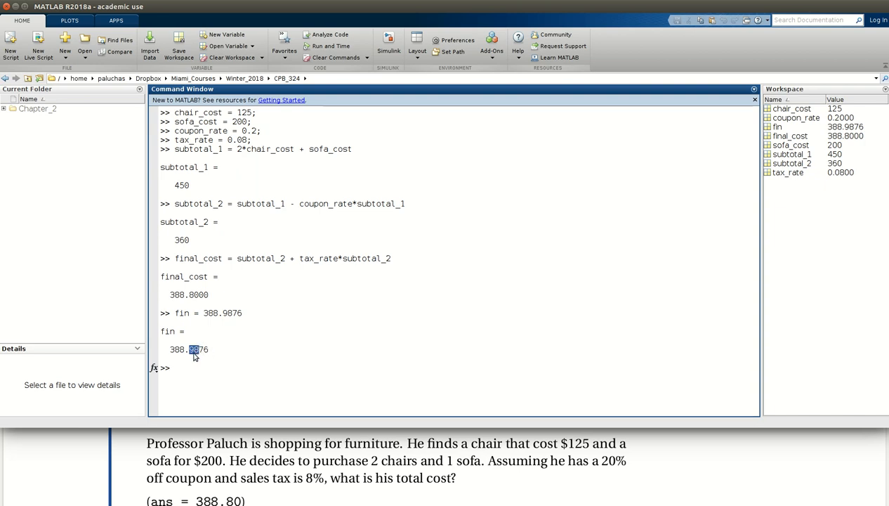
pyautogui.click(176, 367)
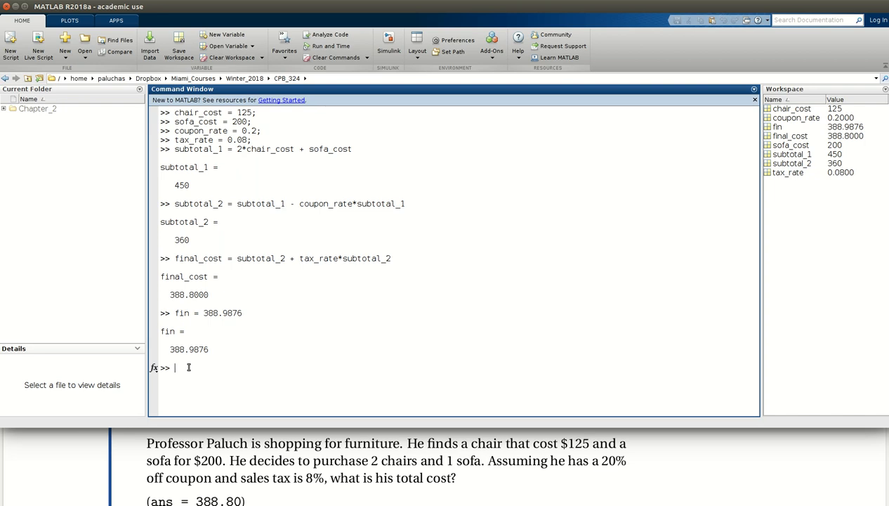
pyautogui.moveTo(372, 368)
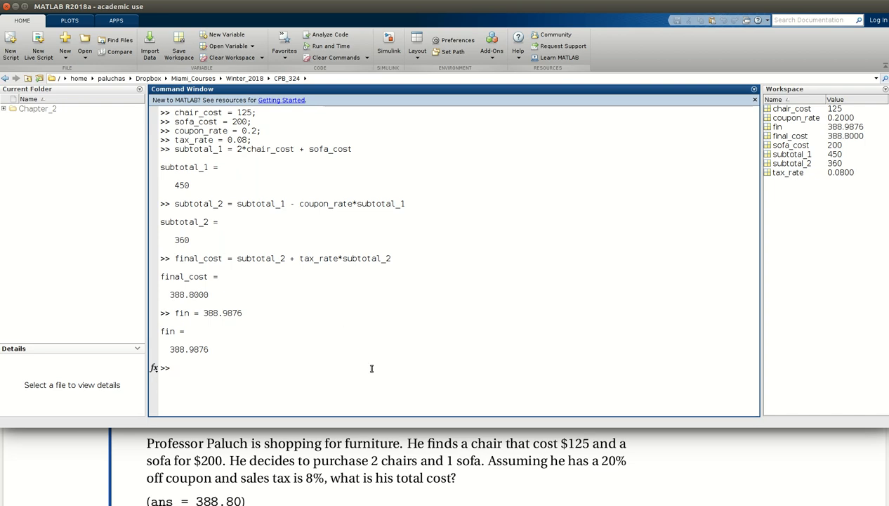
# Step: Run help round and scroll through the N-decimal-digit rounding description
pyautogui.write('help')
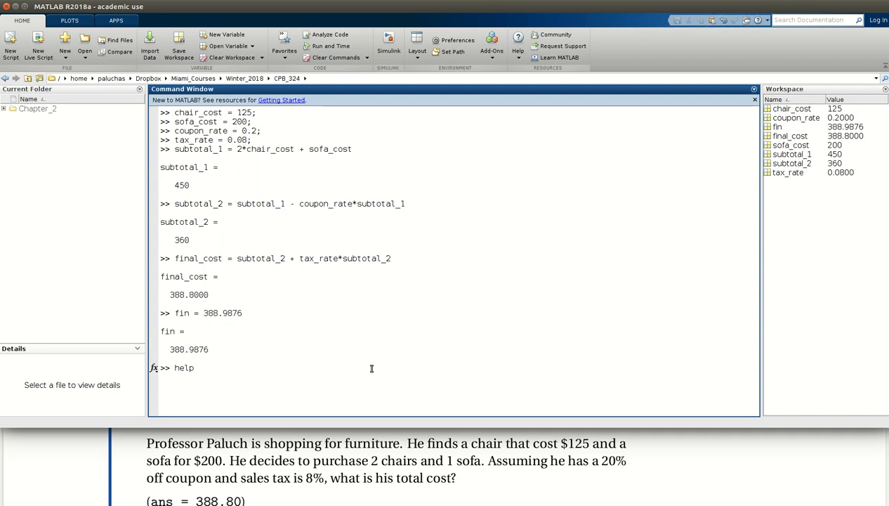
pyautogui.write('round')
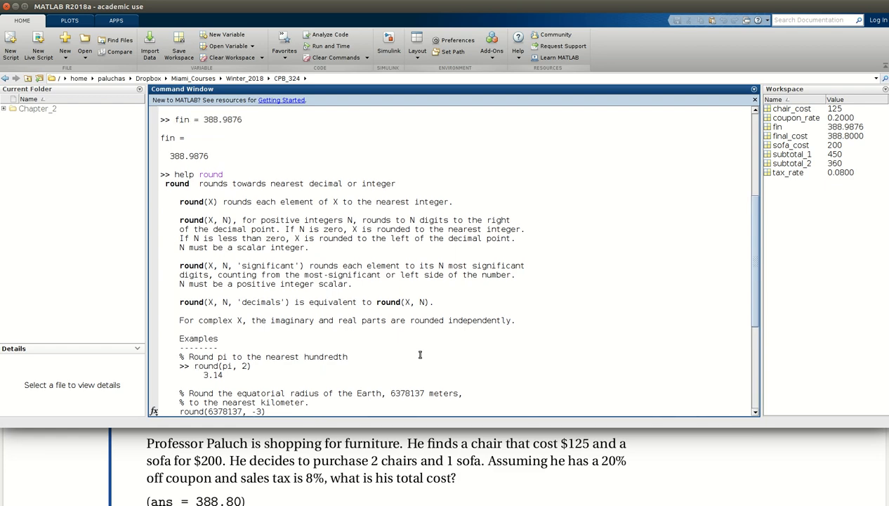
pyautogui.moveTo(192, 211)
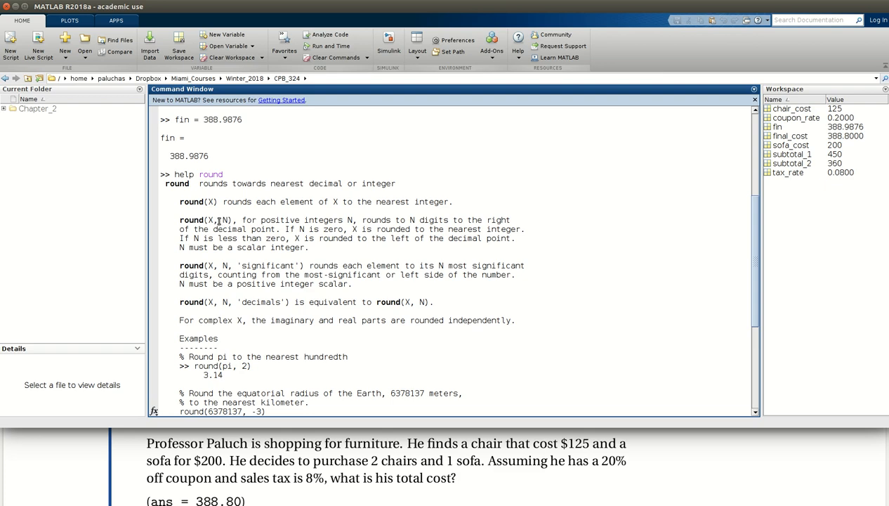
pyautogui.moveTo(157, 304)
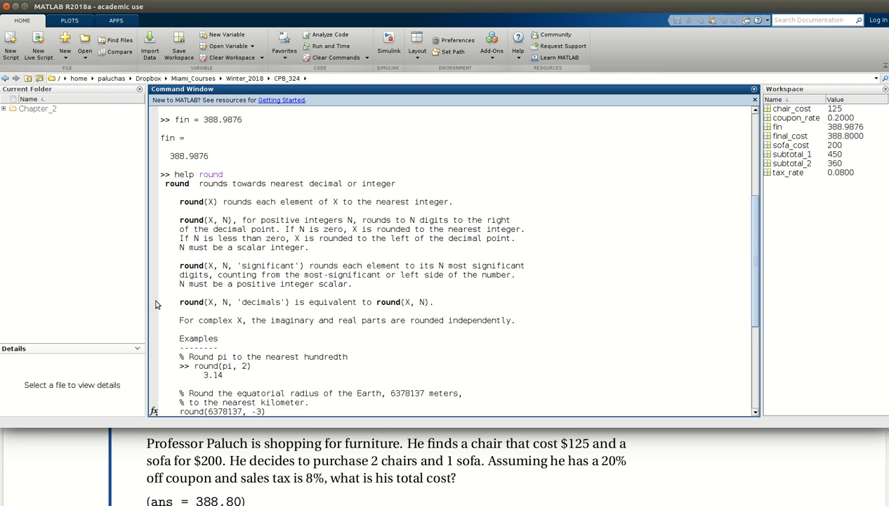
pyautogui.scroll(-3)
pyautogui.write('f')
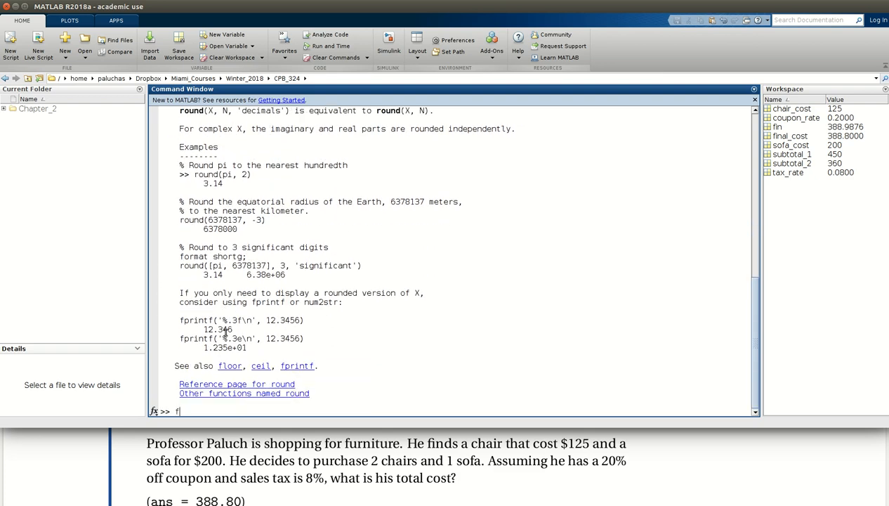
# Step: Display fin, then run round(fin,2) to get ans = 388.9900
pyautogui.press('Return')
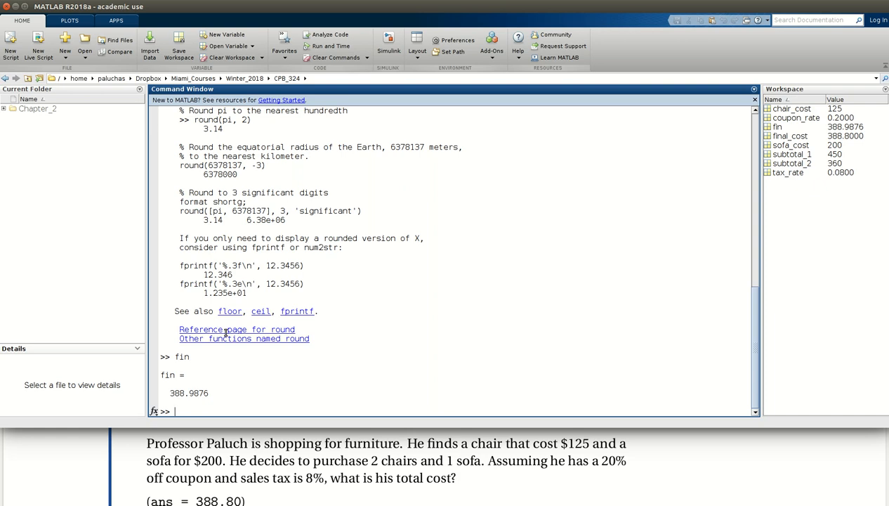
pyautogui.write('round')
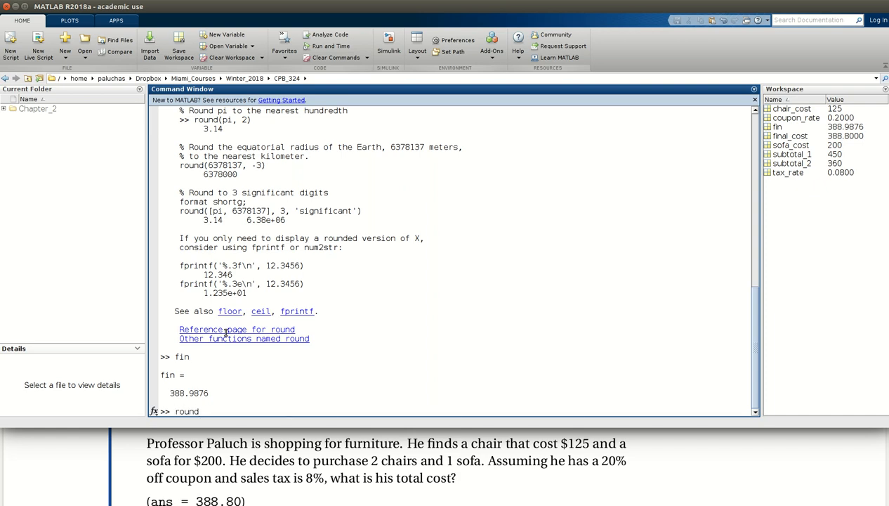
pyautogui.write('(fin<2')
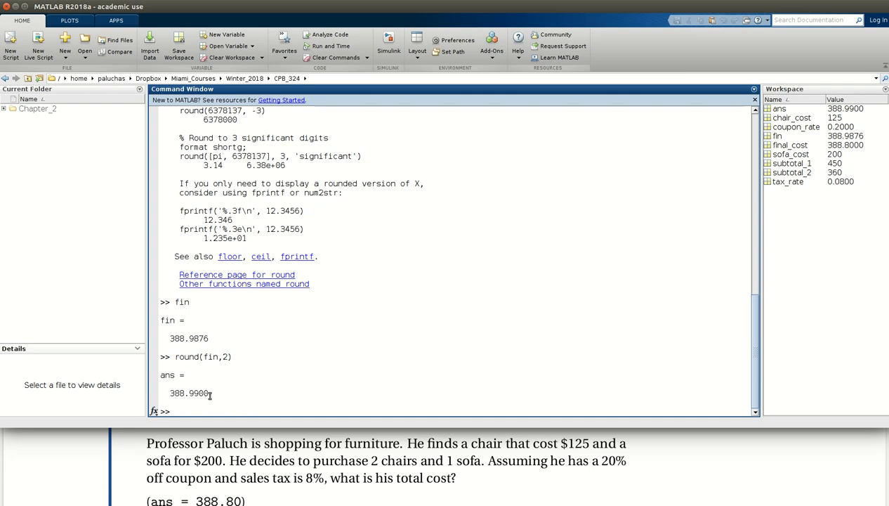
pyautogui.moveTo(139, 410)
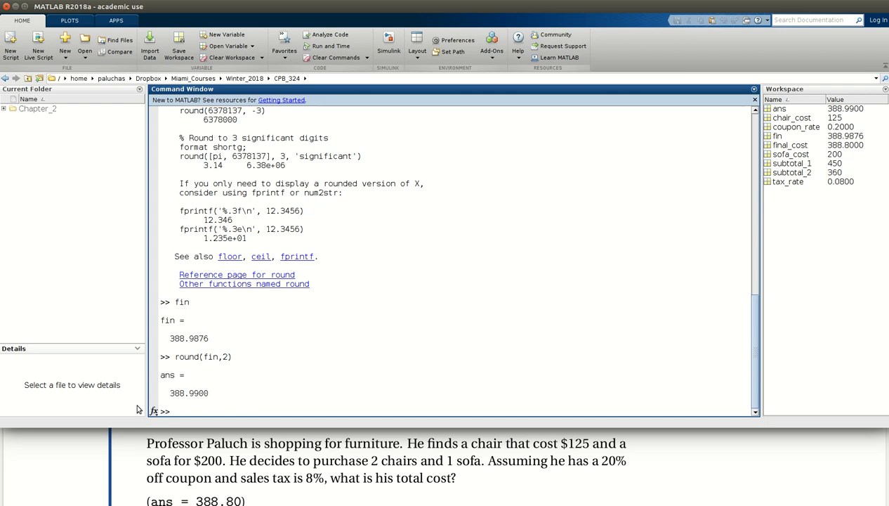